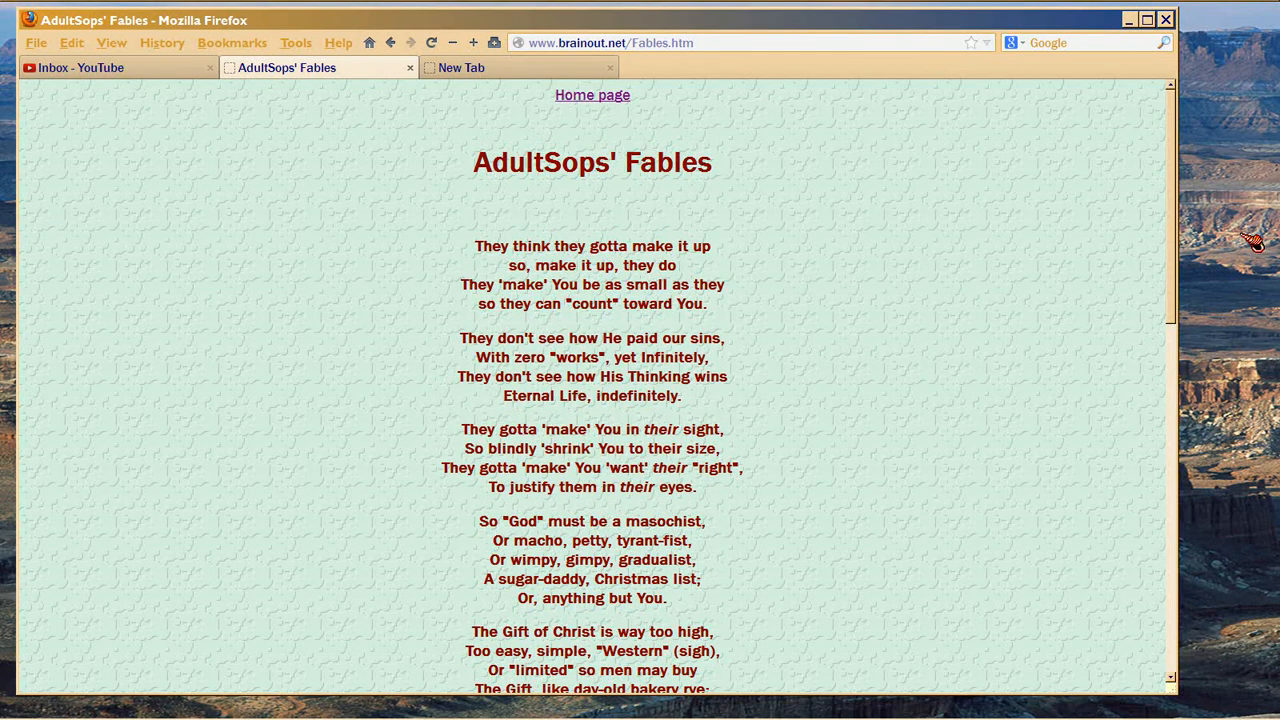
pyautogui.moveTo(1066, 370)
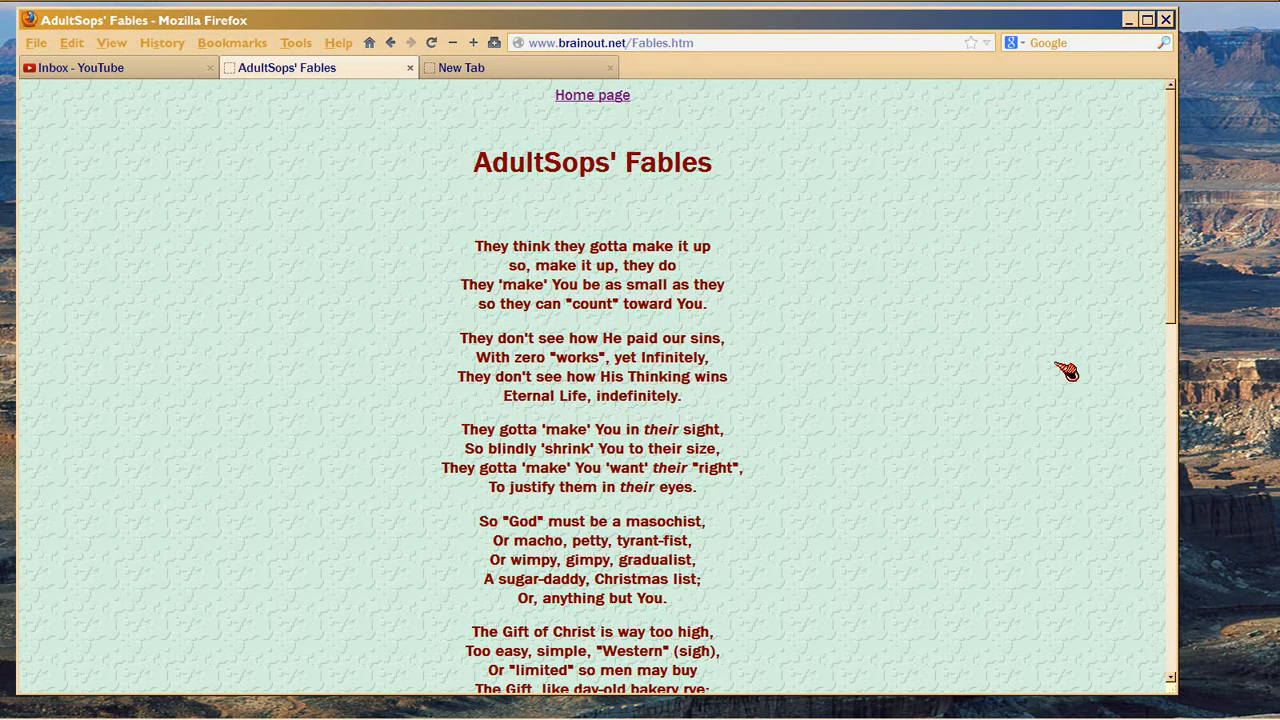
pyautogui.moveTo(1168, 388)
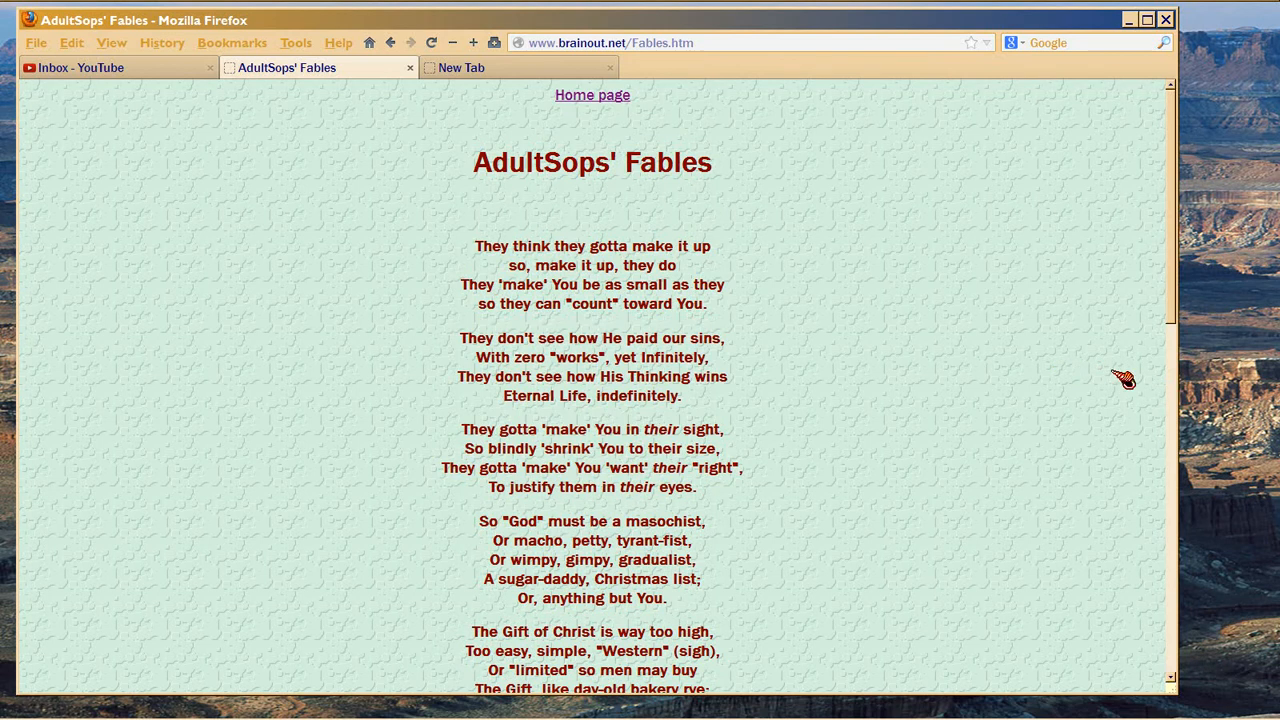
pyautogui.moveTo(1072, 356)
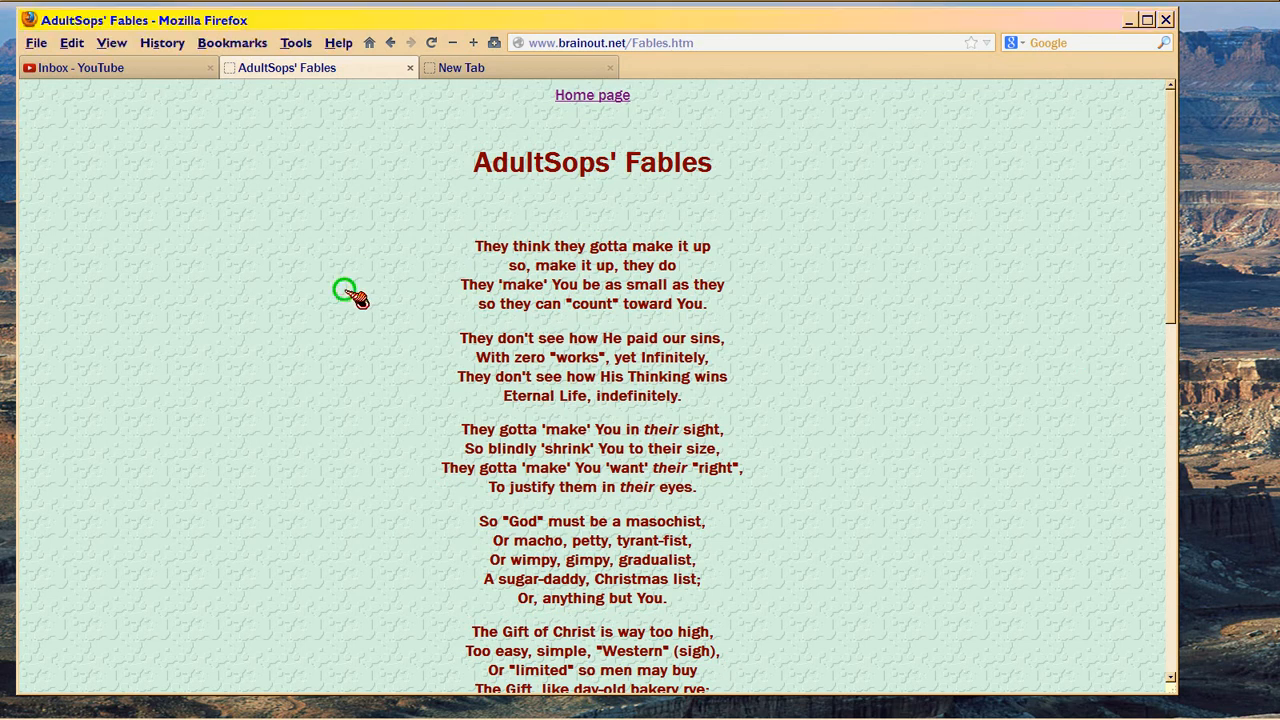
pyautogui.scroll(-3)
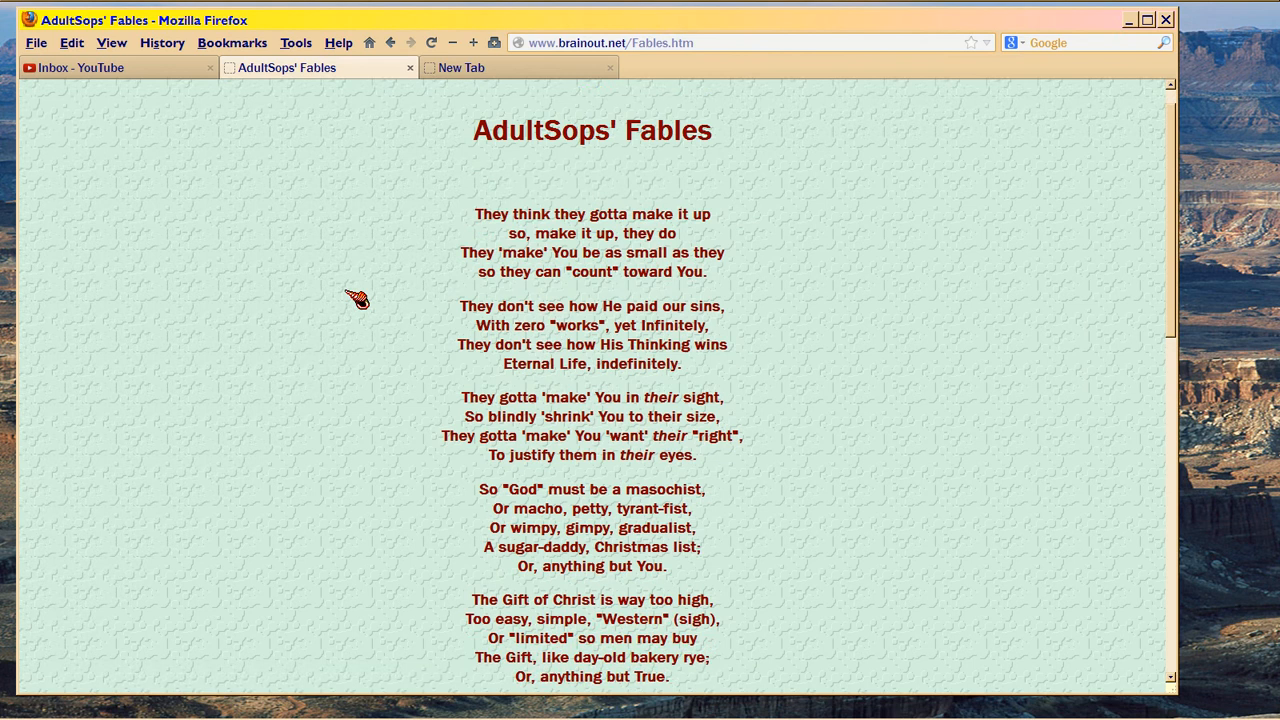
pyautogui.scroll(-3)
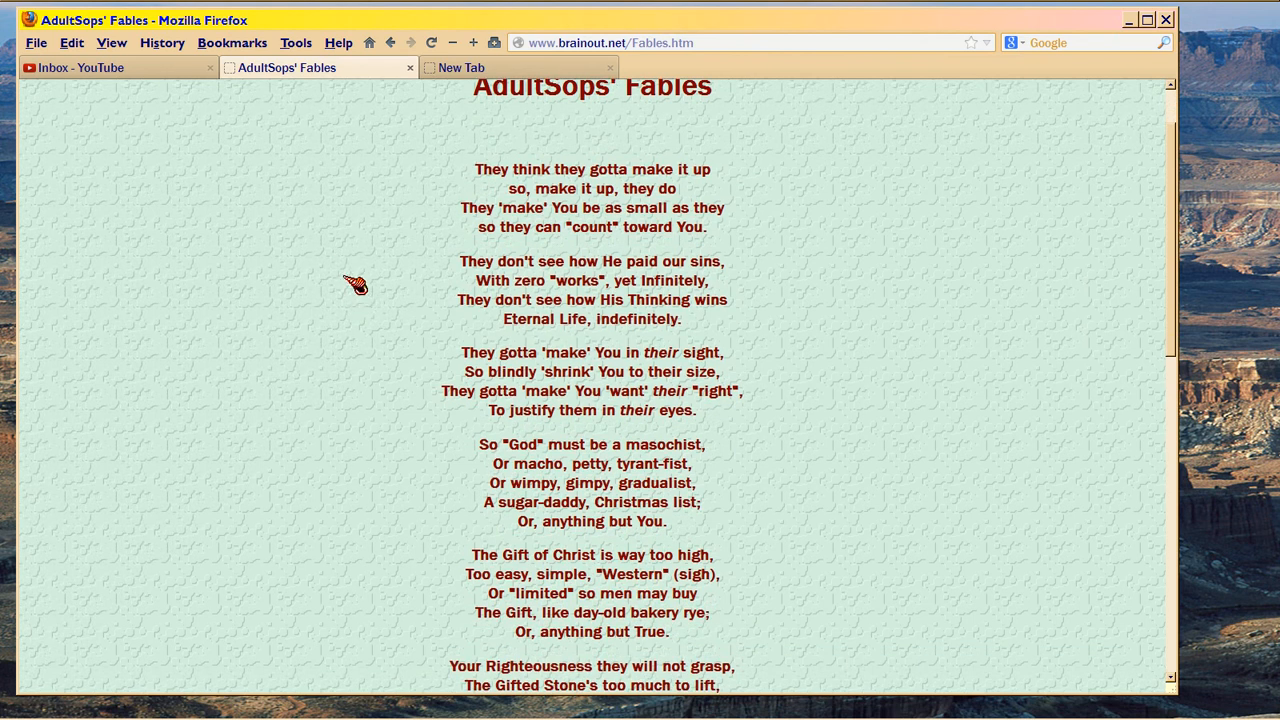
pyautogui.moveTo(348, 272)
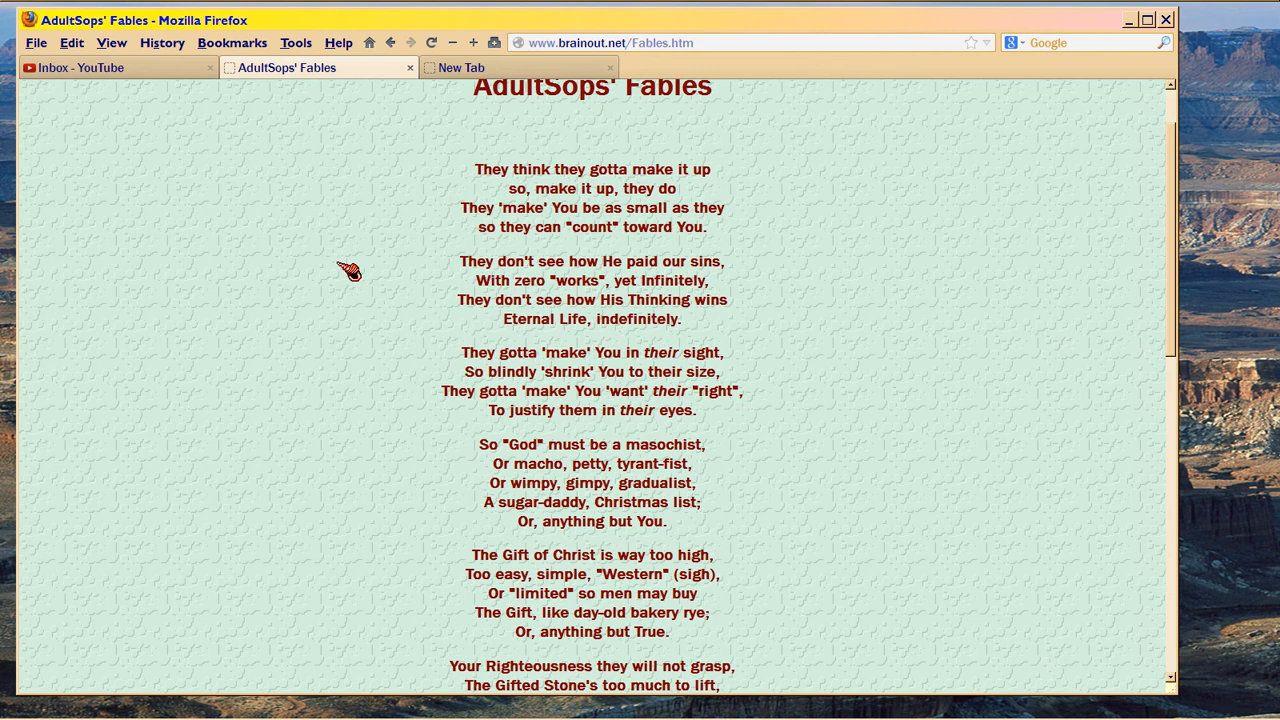
pyautogui.moveTo(284, 336)
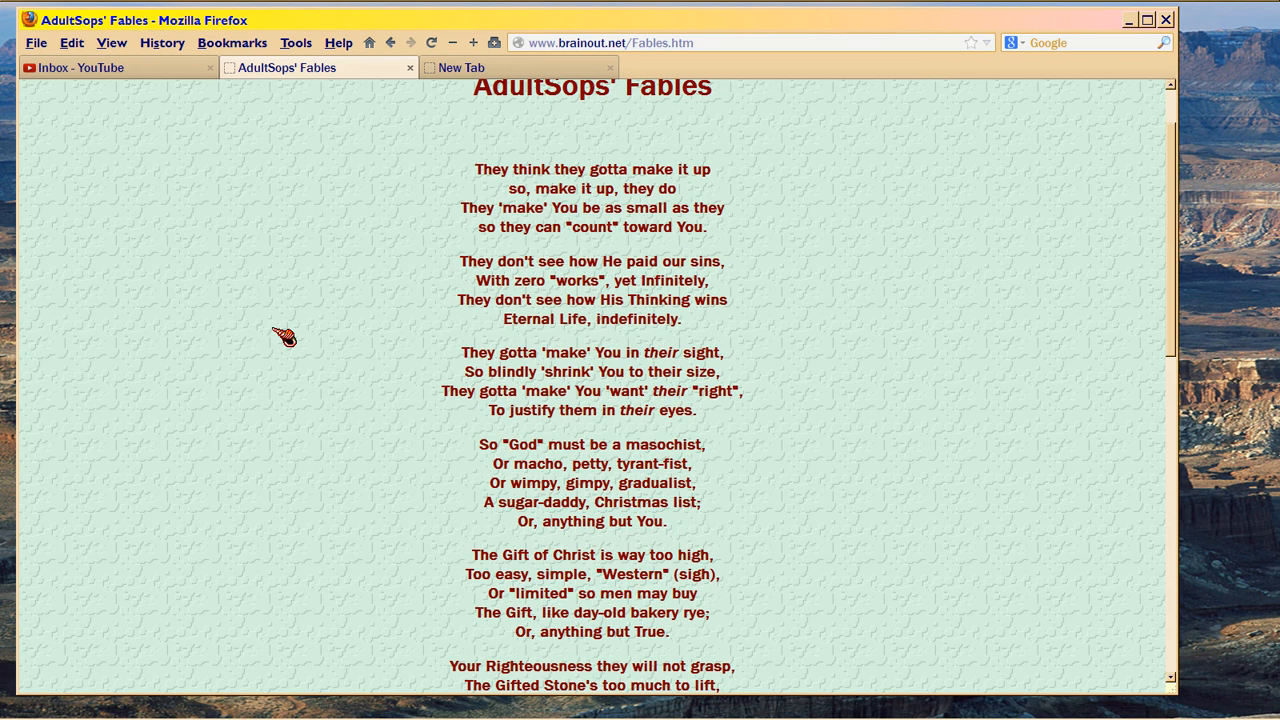
pyautogui.scroll(-3)
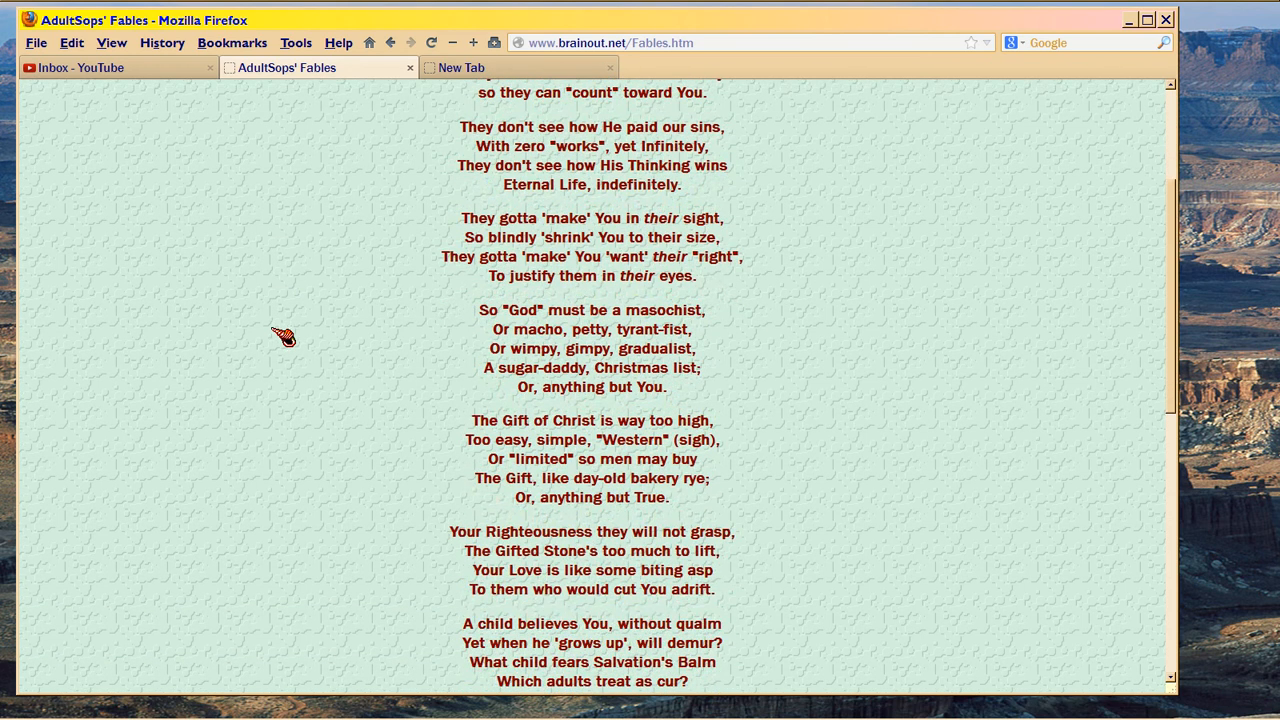
pyautogui.moveTo(288, 314)
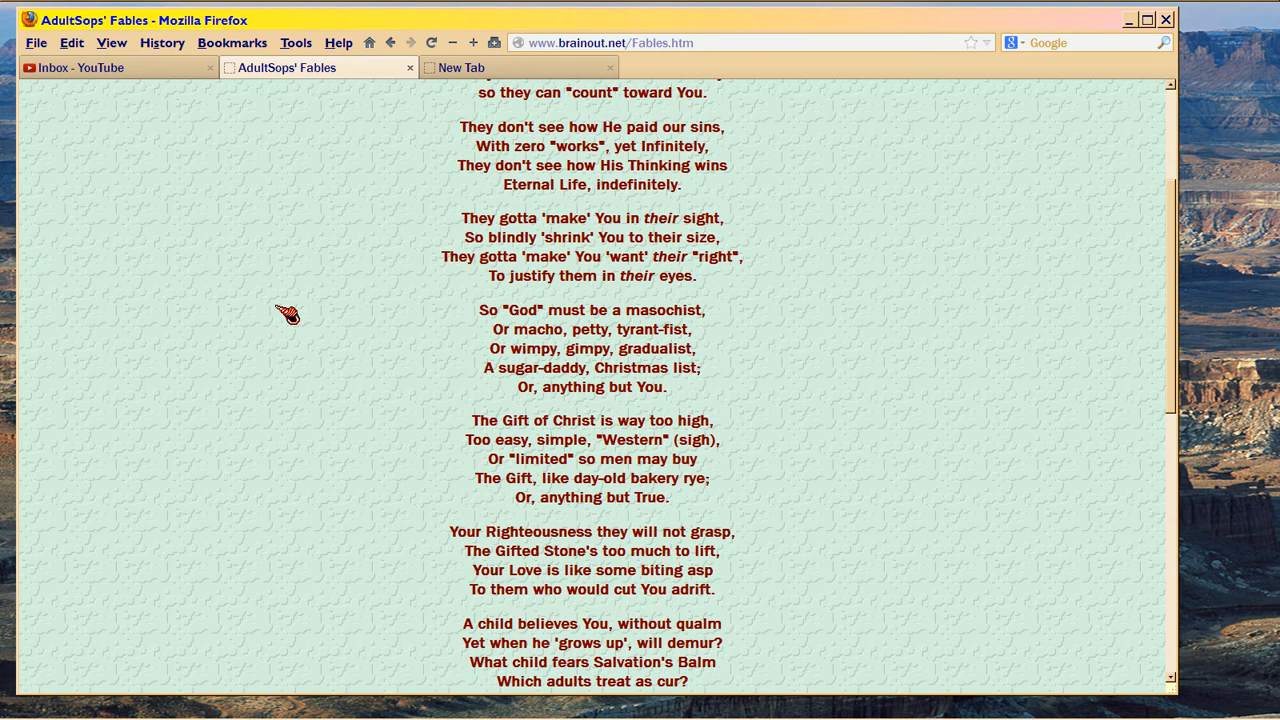
pyautogui.scroll(-3)
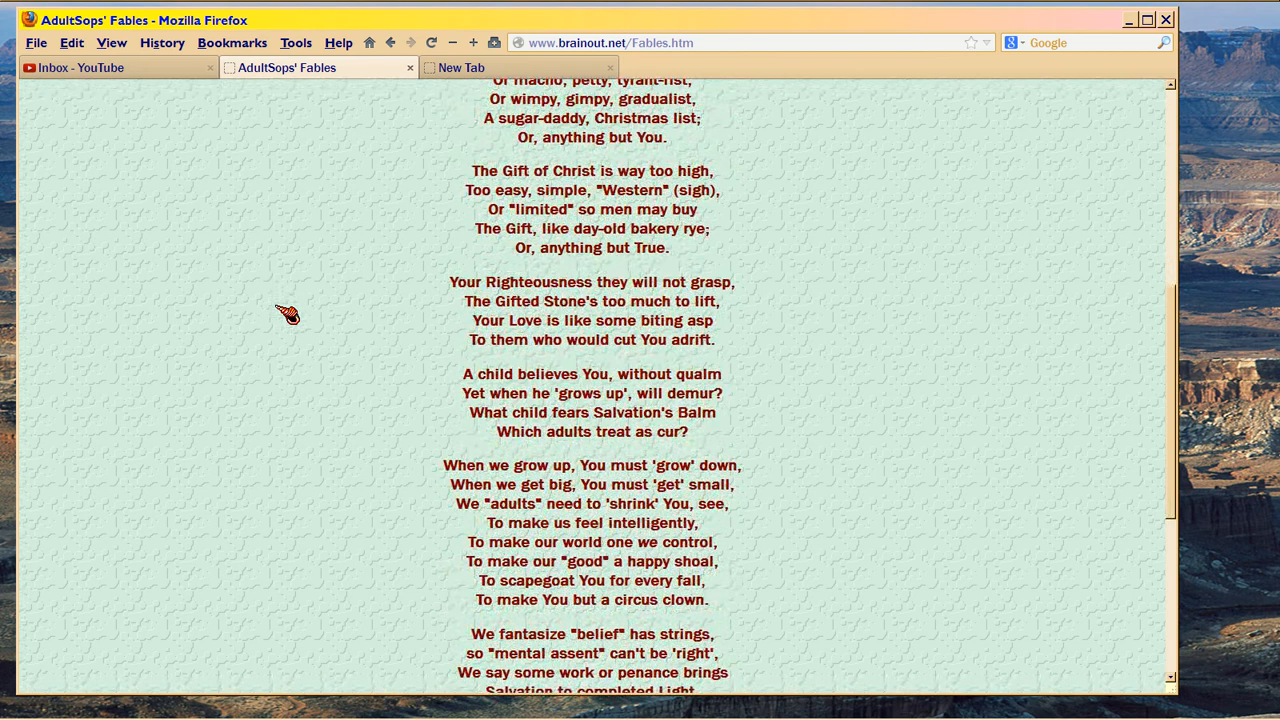
pyautogui.moveTo(296, 304)
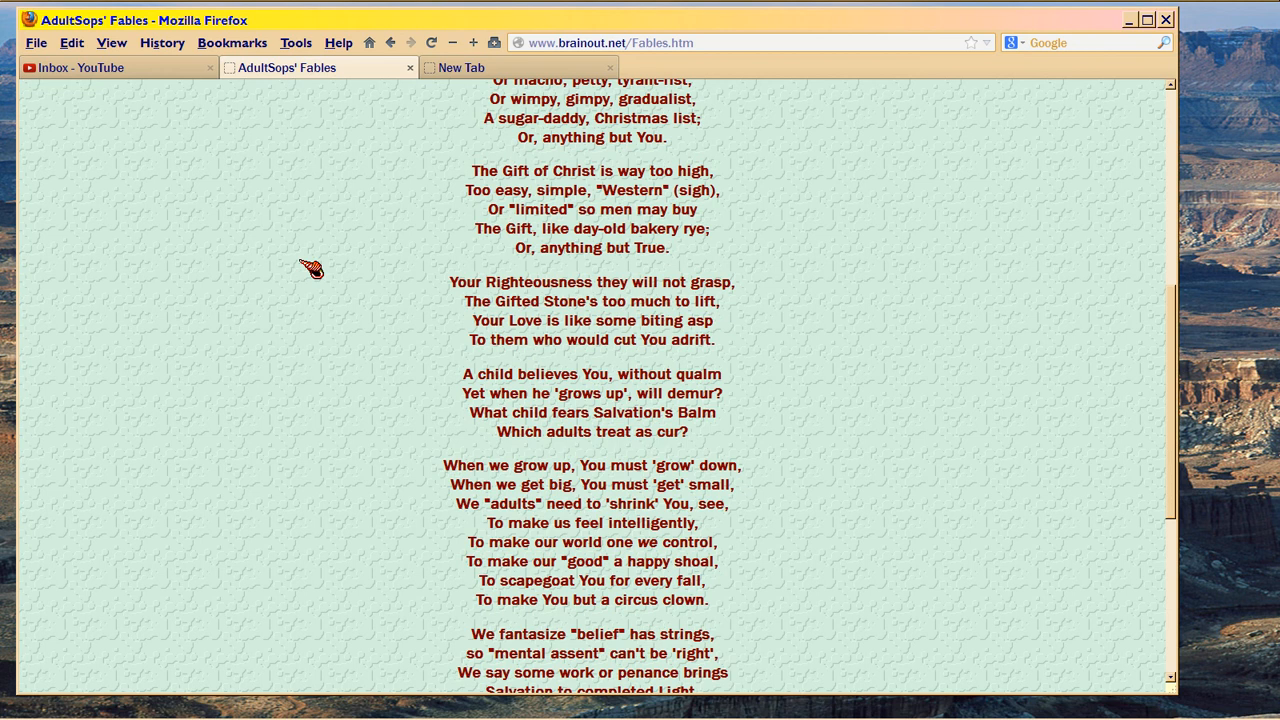
pyautogui.scroll(-3)
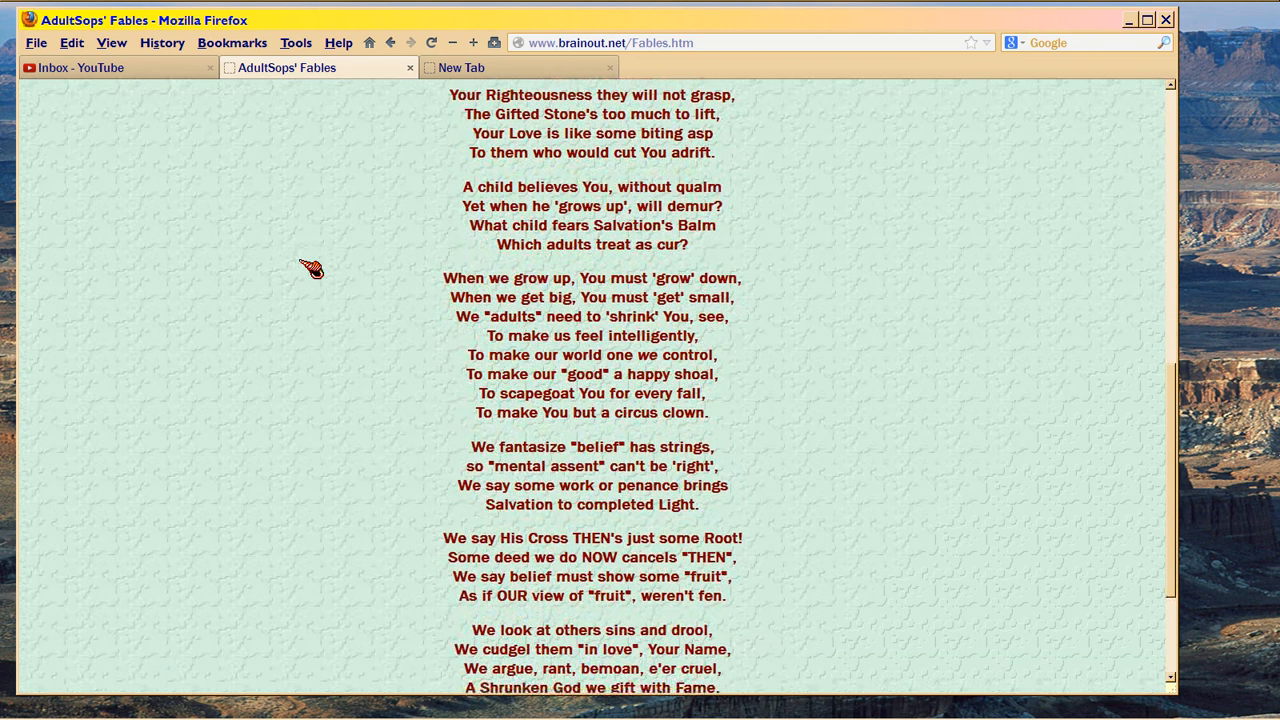
pyautogui.scroll(-3)
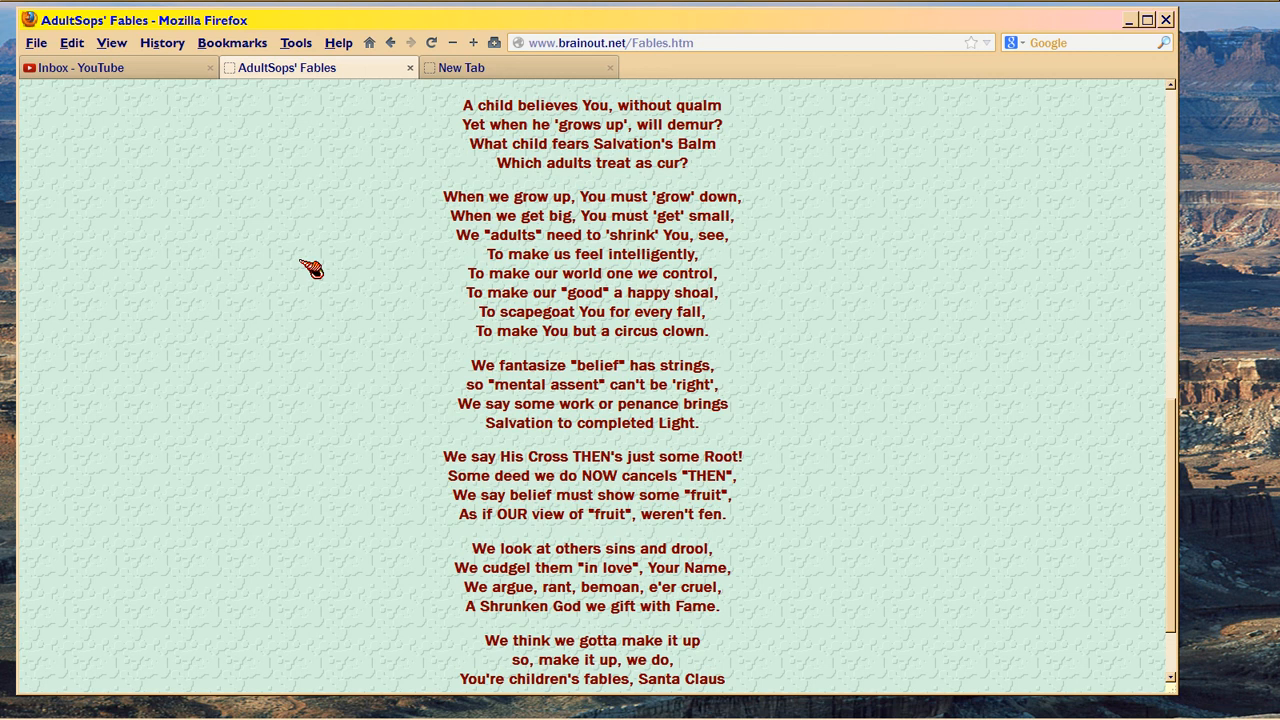
pyautogui.scroll(-3)
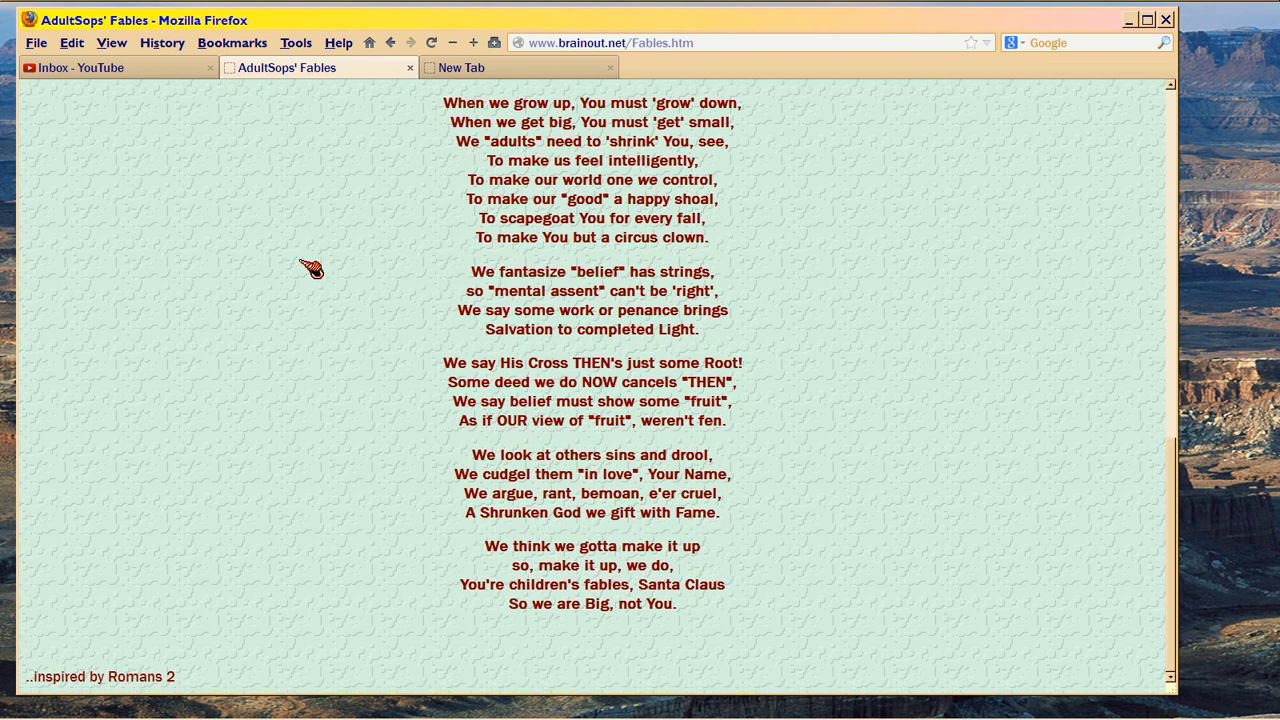